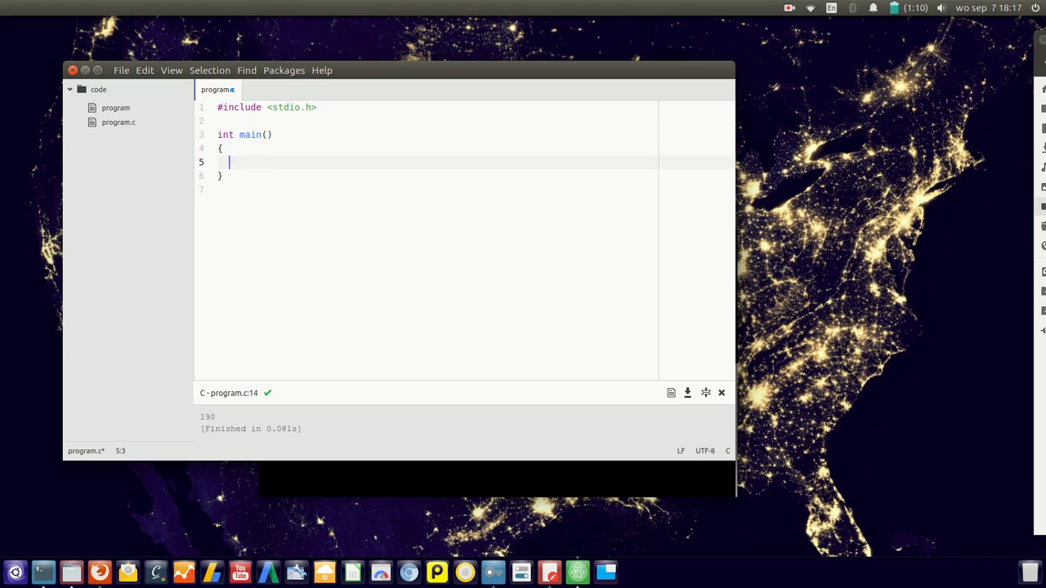
# Call doX() from main and write void doX() setting int x = 3 and printing it.
pyautogui.write('doX();')
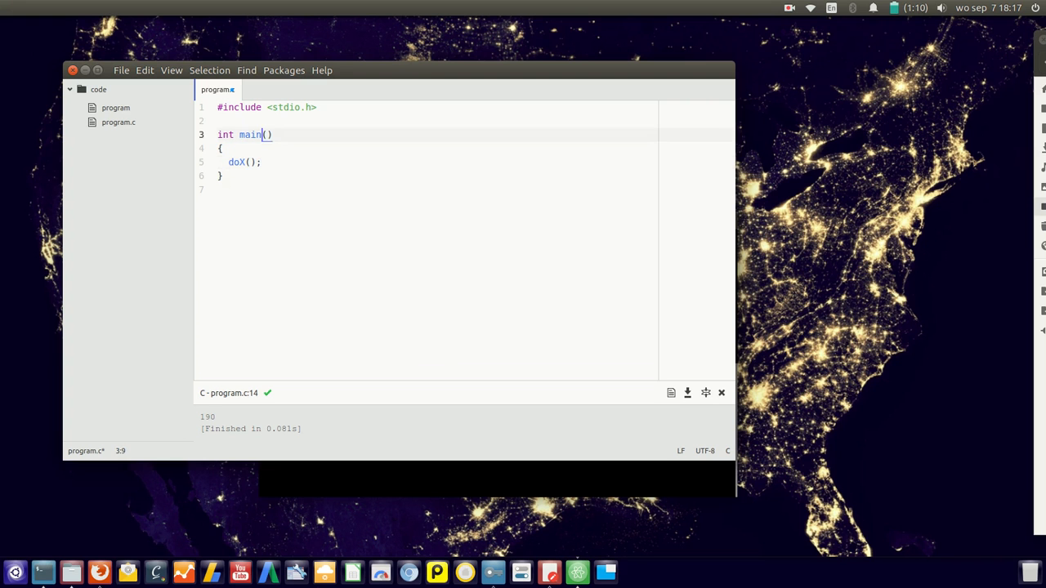
pyautogui.write('void doX(')
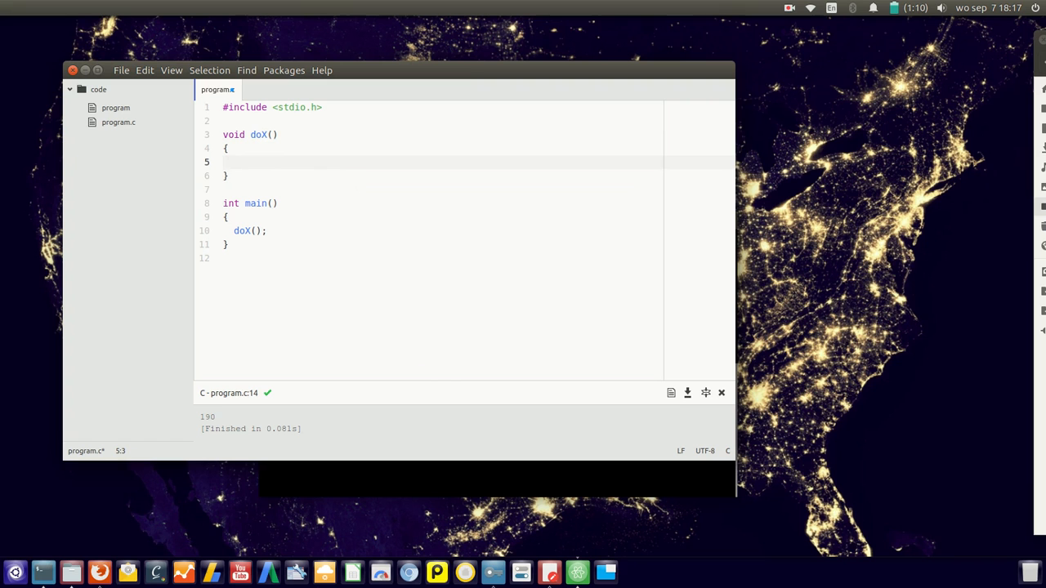
pyautogui.write('printf(')
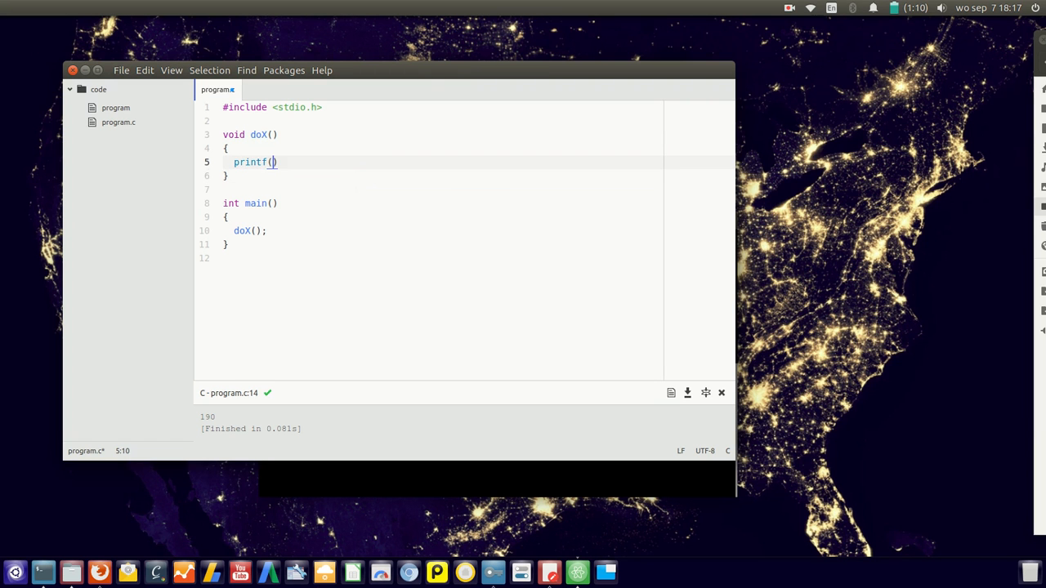
pyautogui.press('BackSpace')
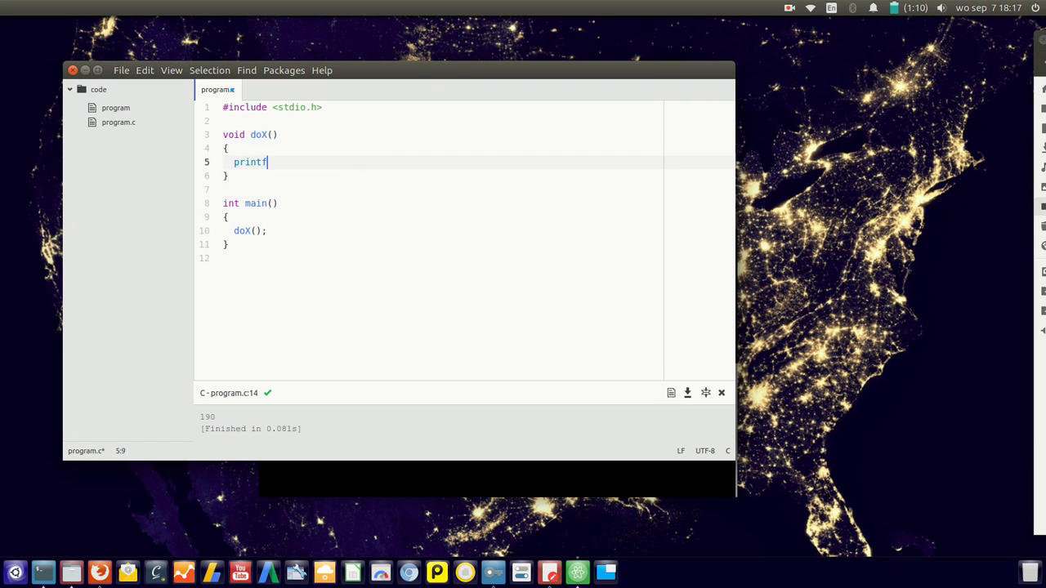
pyautogui.write('int x')
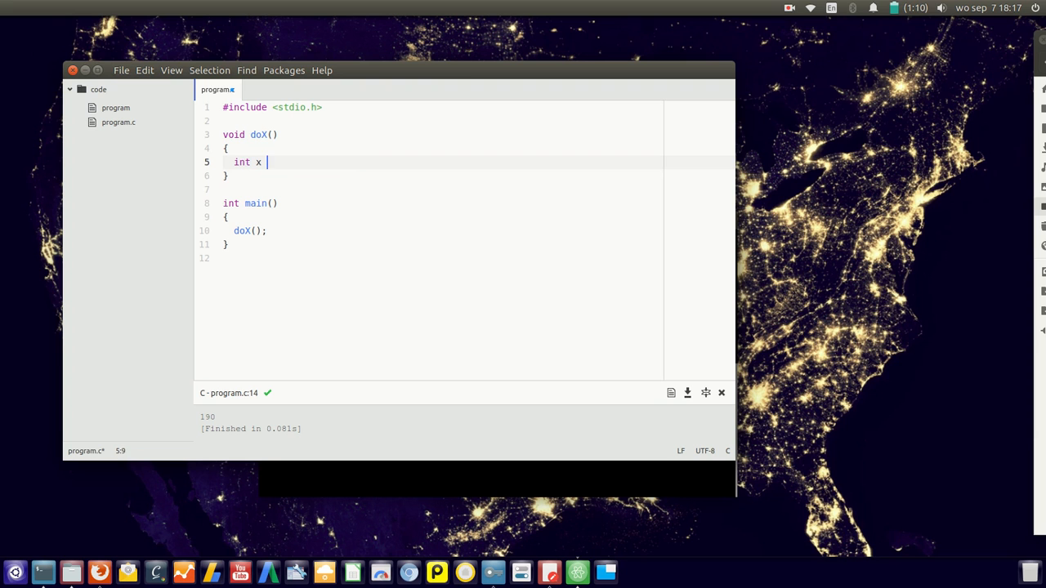
pyautogui.write('= 3')
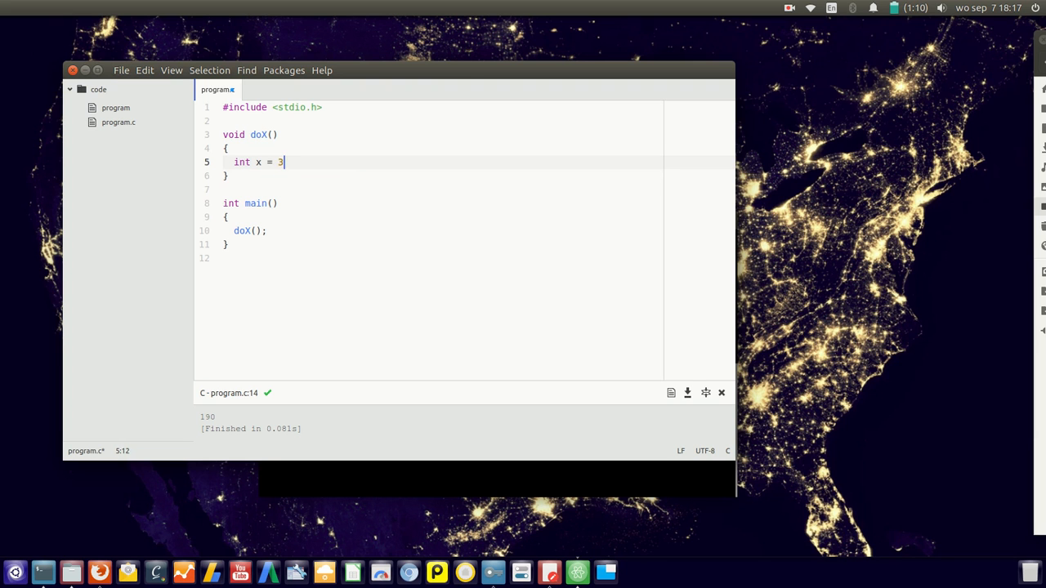
pyautogui.write('printf("%i")')
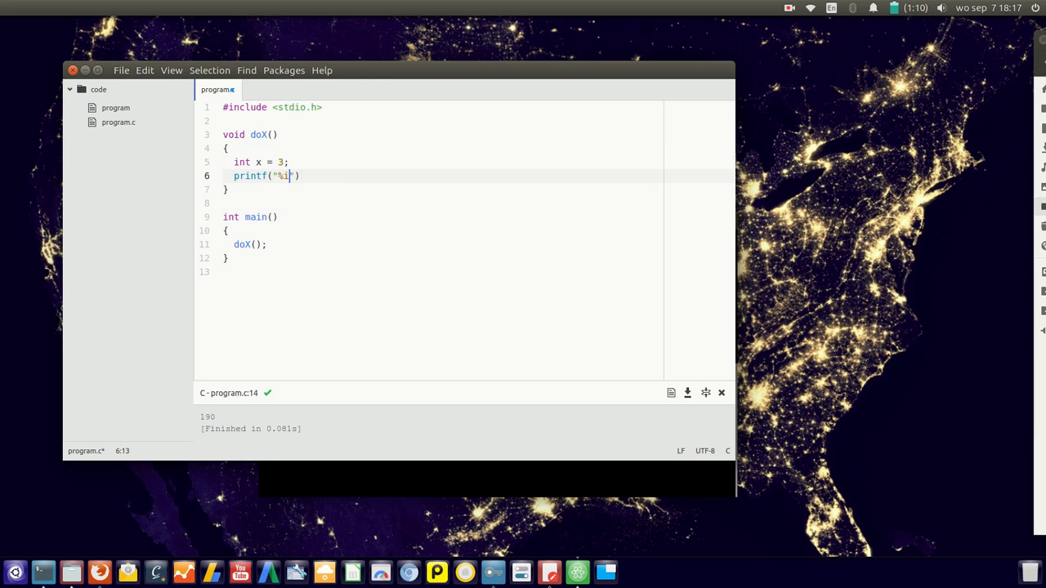
pyautogui.write('\\n",3')
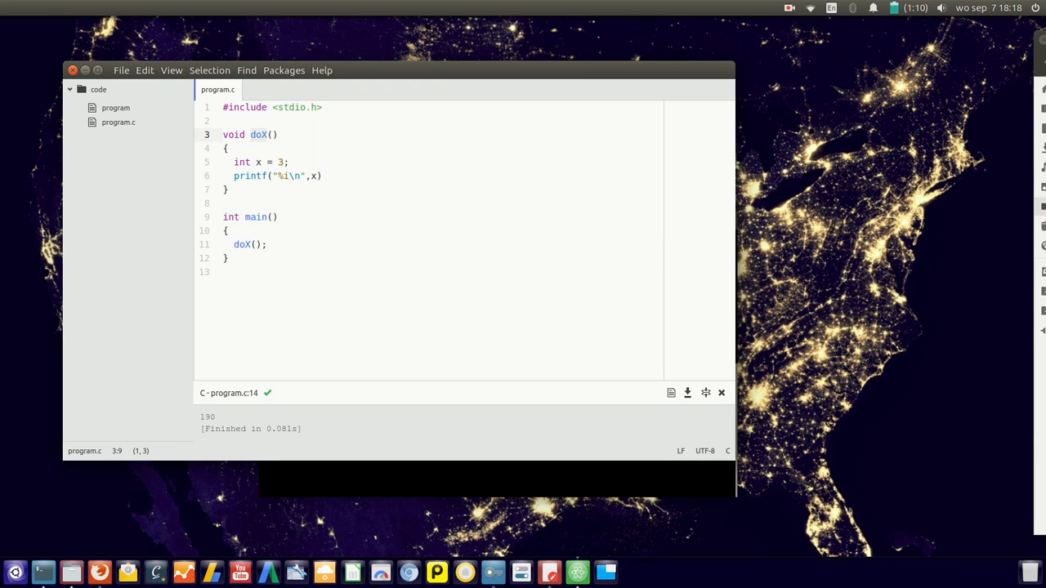
# Run the program, then start a void doX(); prototype on the line below the include.
pyautogui.click(262, 162)
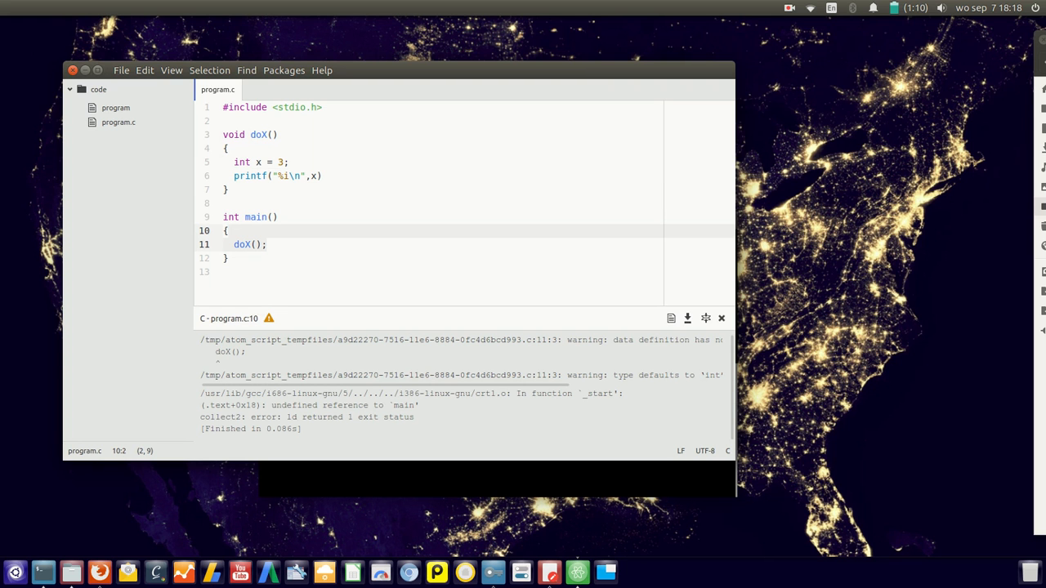
pyautogui.click(229, 203)
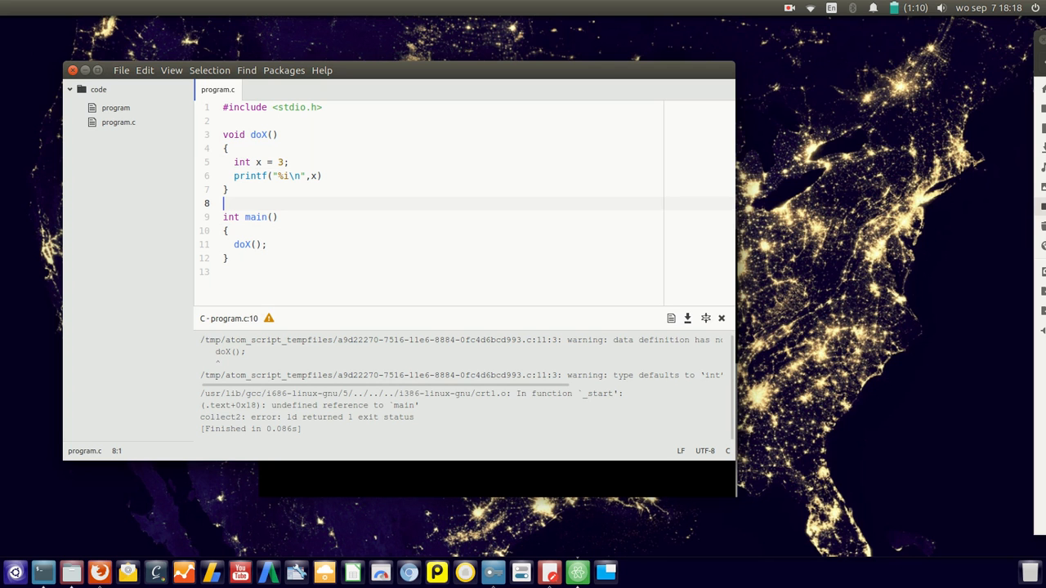
pyautogui.click(229, 121)
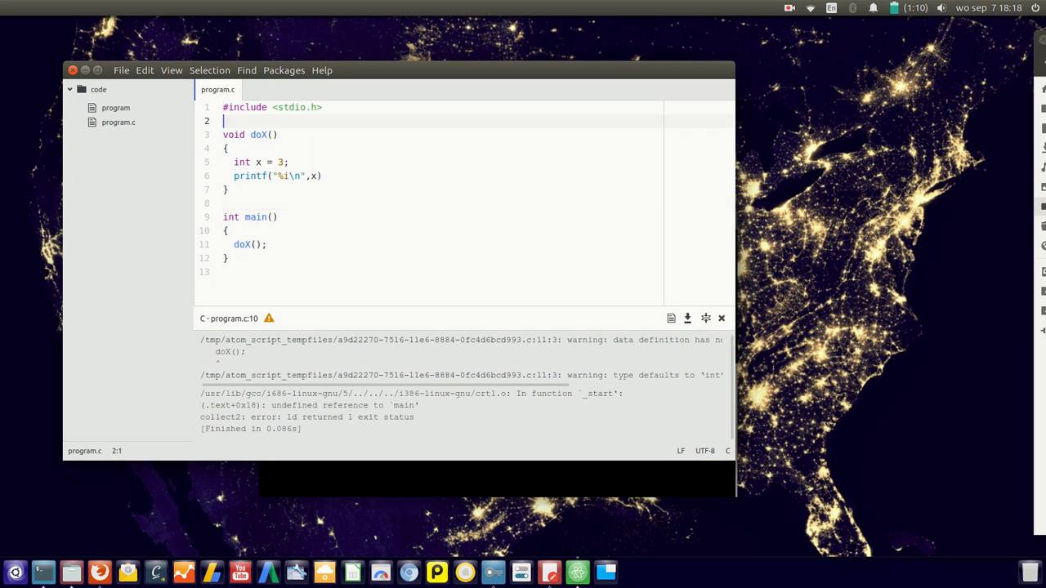
pyautogui.write('void doX();')
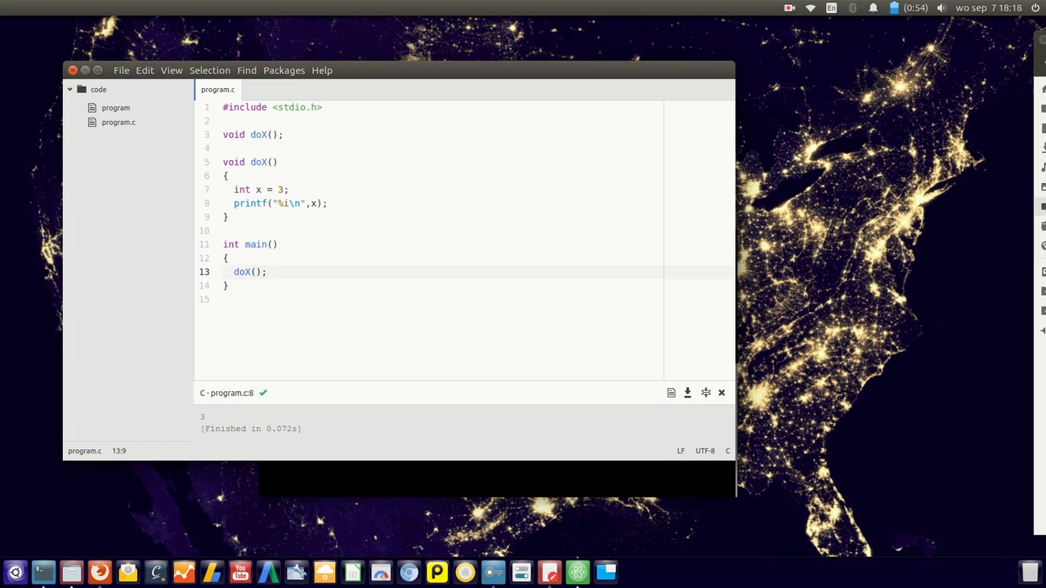
# Add printf("%i\n",x); inside main, then select that line to remove it.
pyautogui.write('printf("%i\\n",x);')
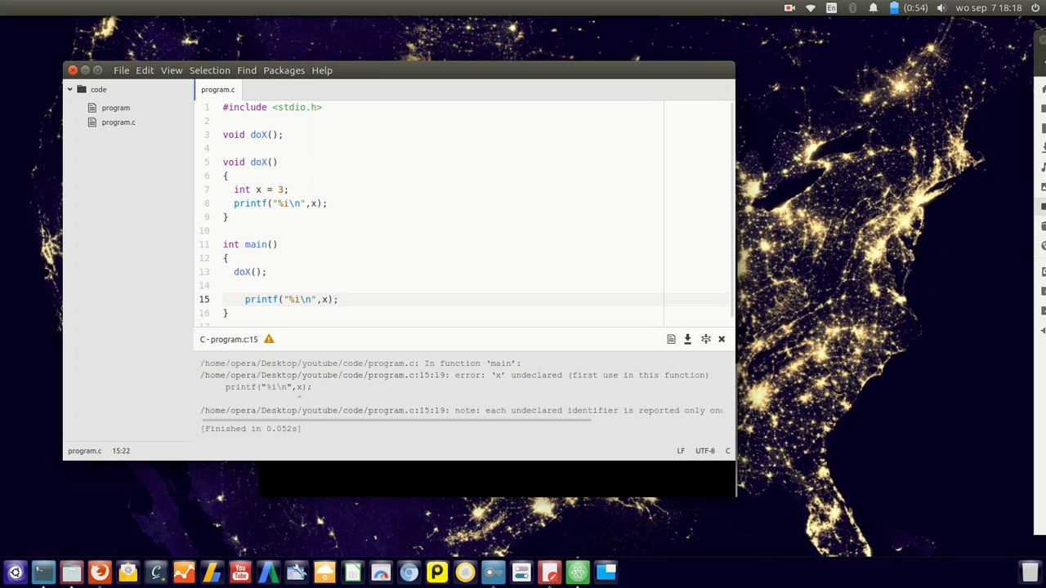
pyautogui.moveTo(490, 375); pyautogui.dragTo(595, 375)
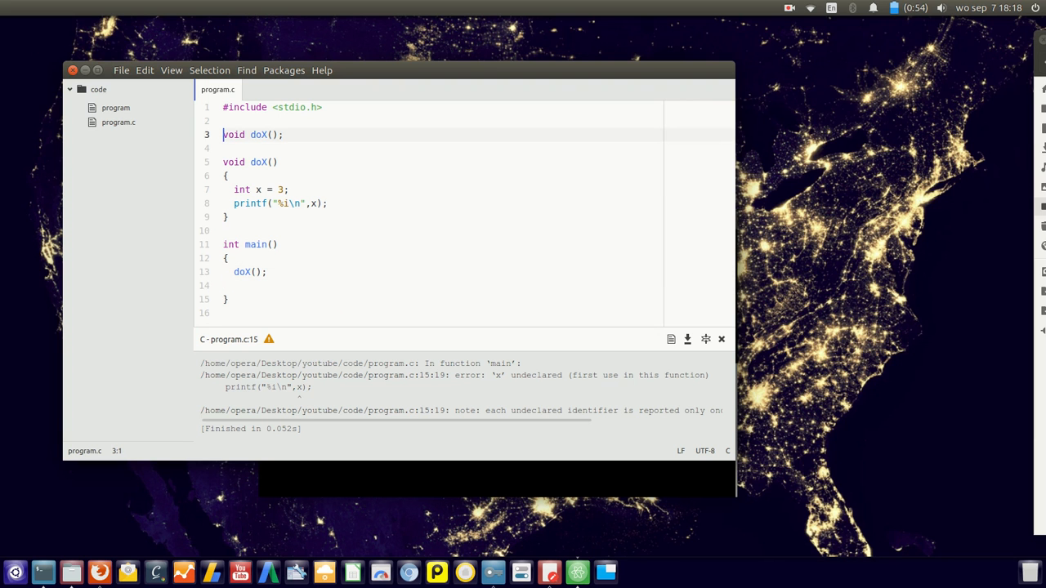
# Declare global int y = 9; and add printf("%i\n",y); in main.
pyautogui.write('int y =')
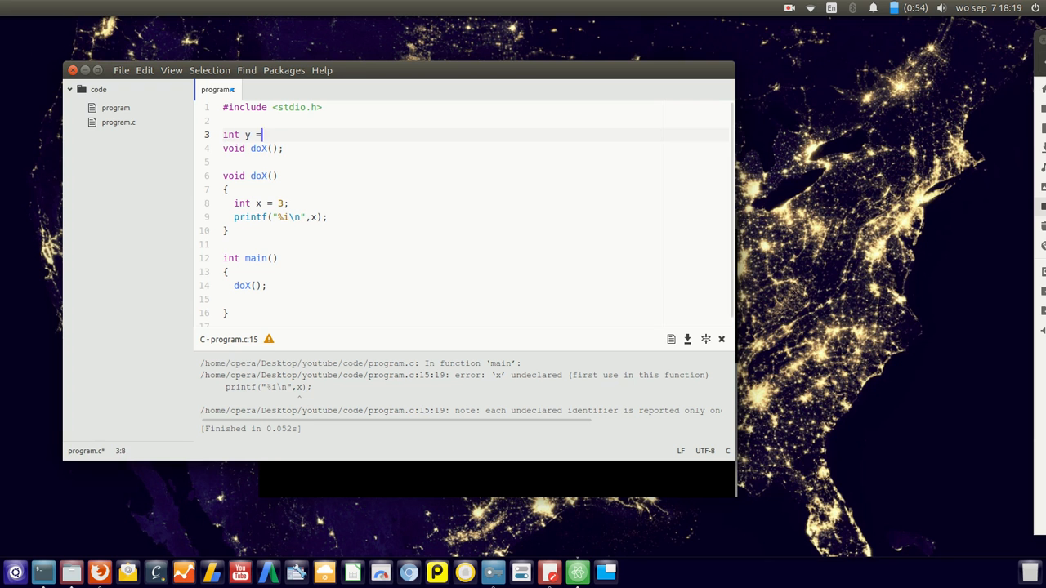
pyautogui.write('9;')
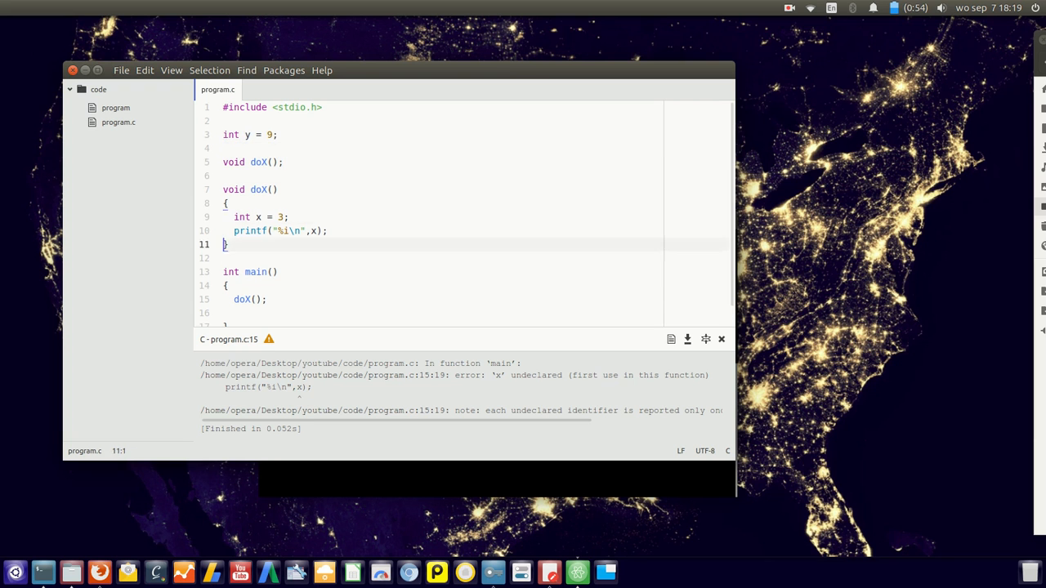
pyautogui.write('p')
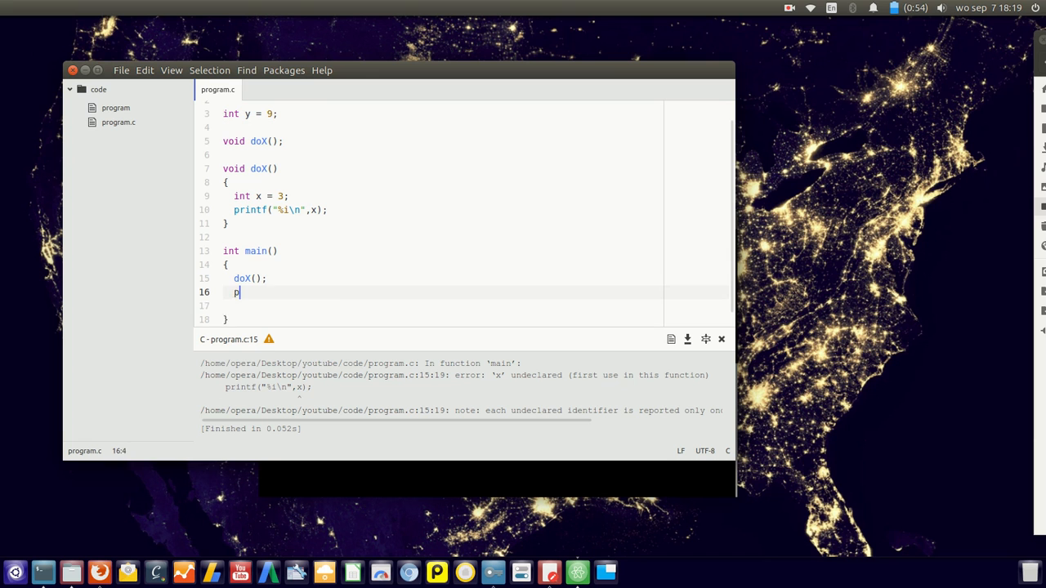
pyautogui.write('rintf("%i\\n")')
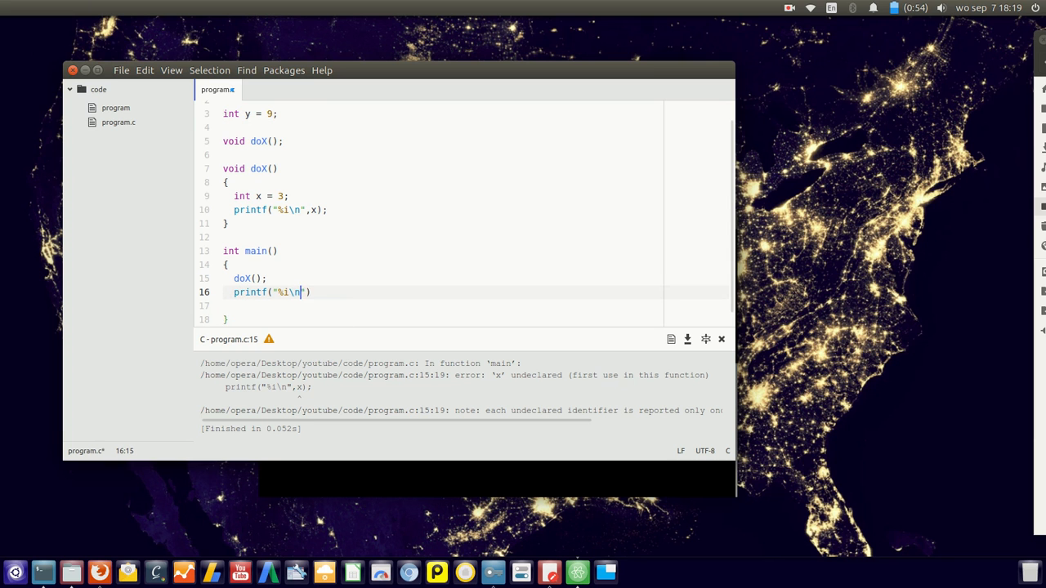
pyautogui.write(',y')
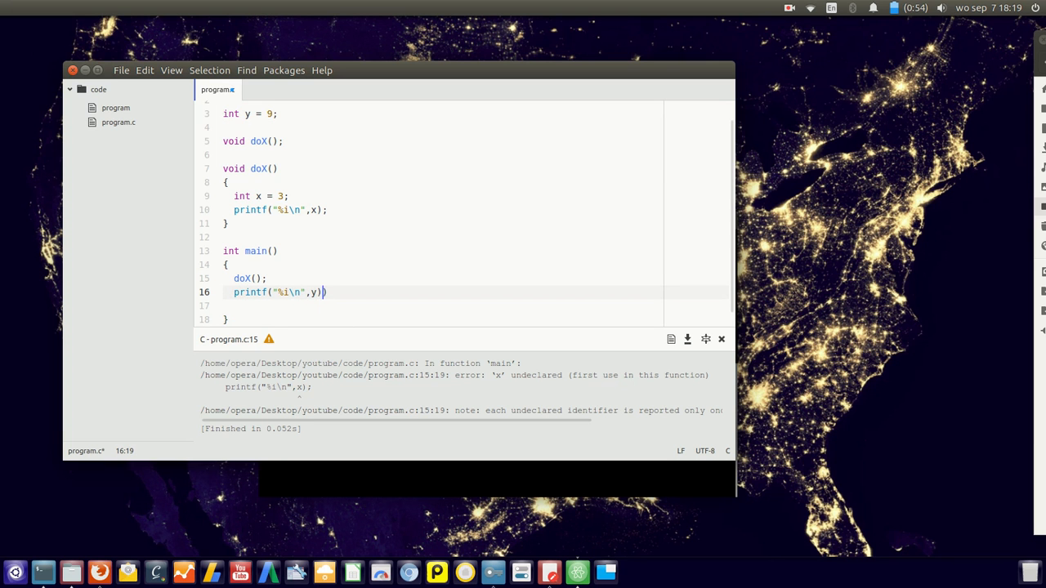
pyautogui.write(';')
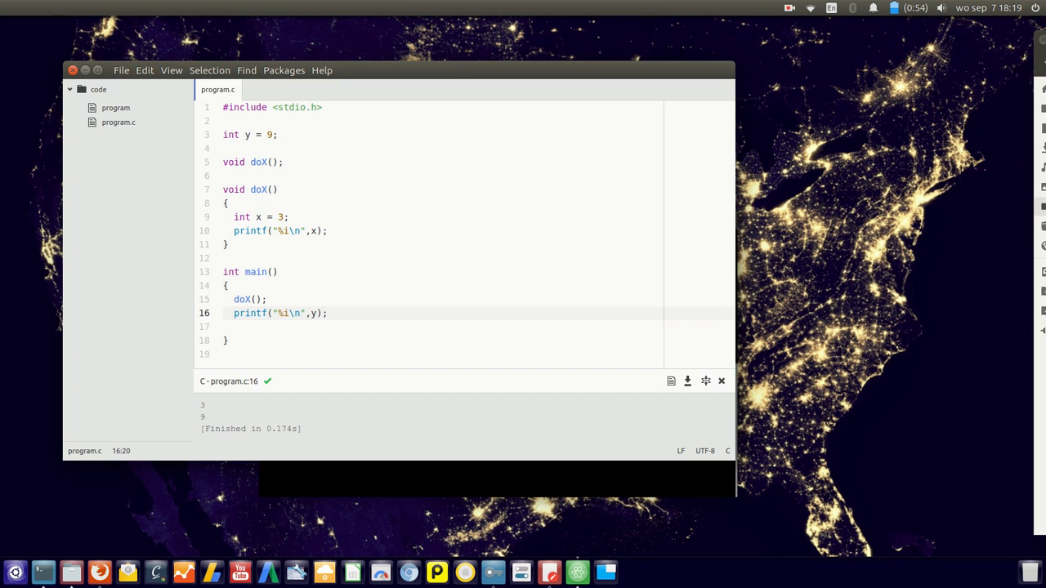
pyautogui.click(326, 313)
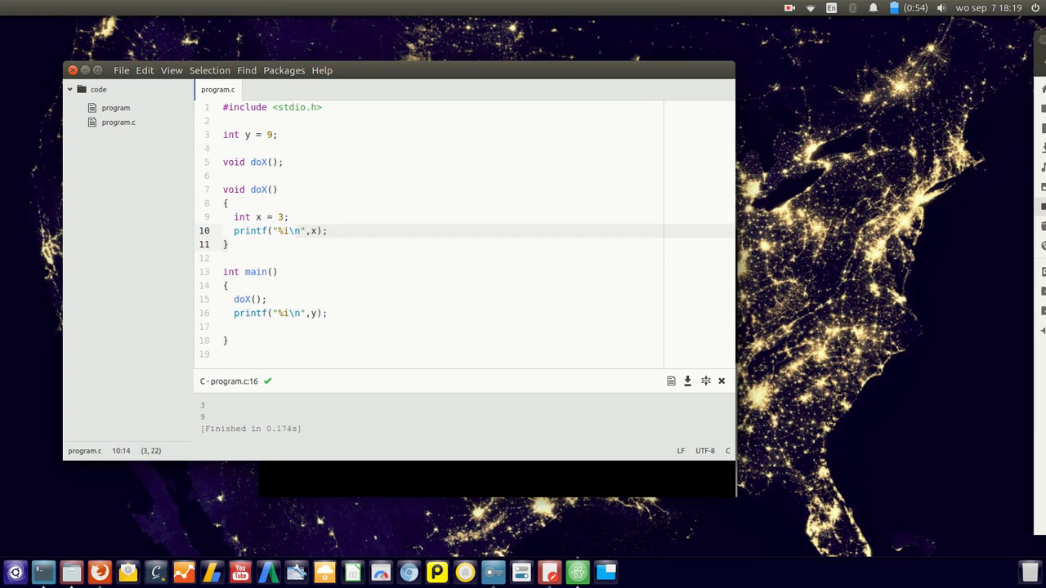
pyautogui.click(224, 190)
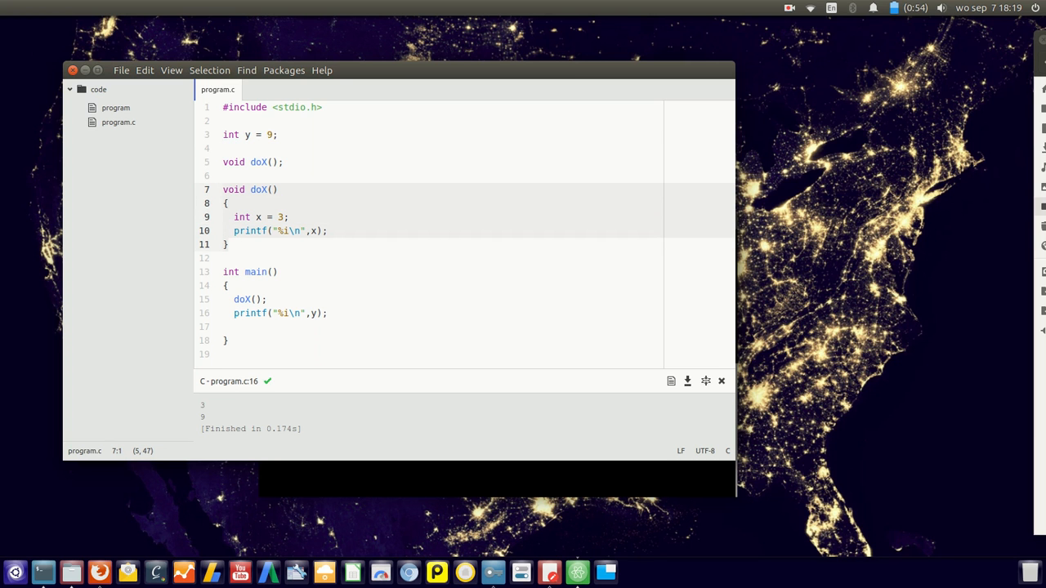